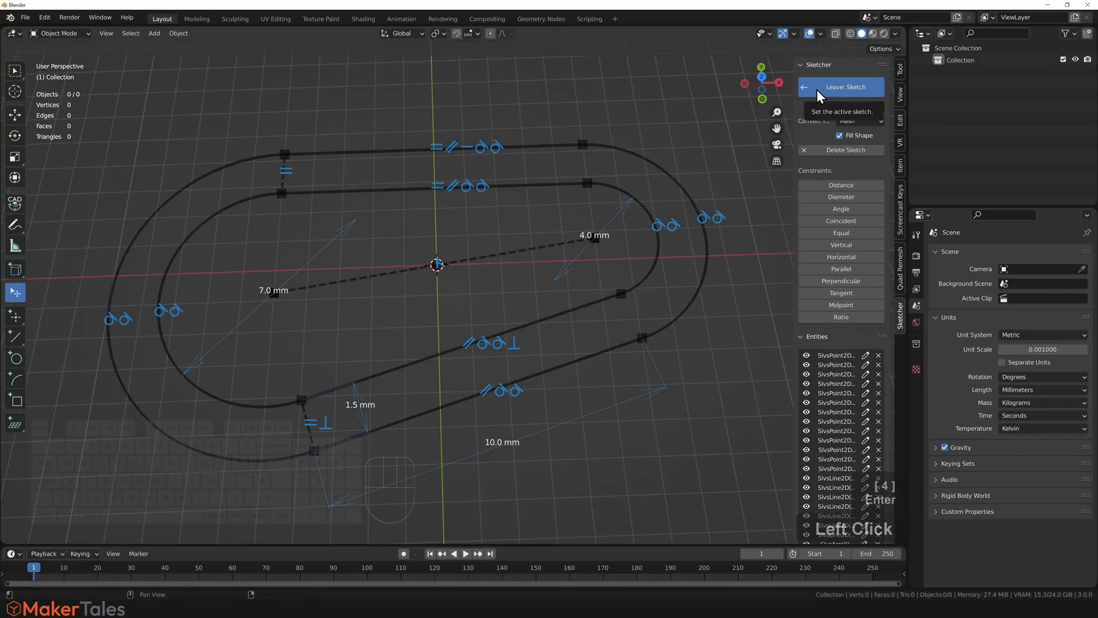
Step: Leave the Sketcher sketch, convert it to mesh and set up the Boolean Difference with the slot sketch
{"action": "left_click", "coordinate": [840, 87]}
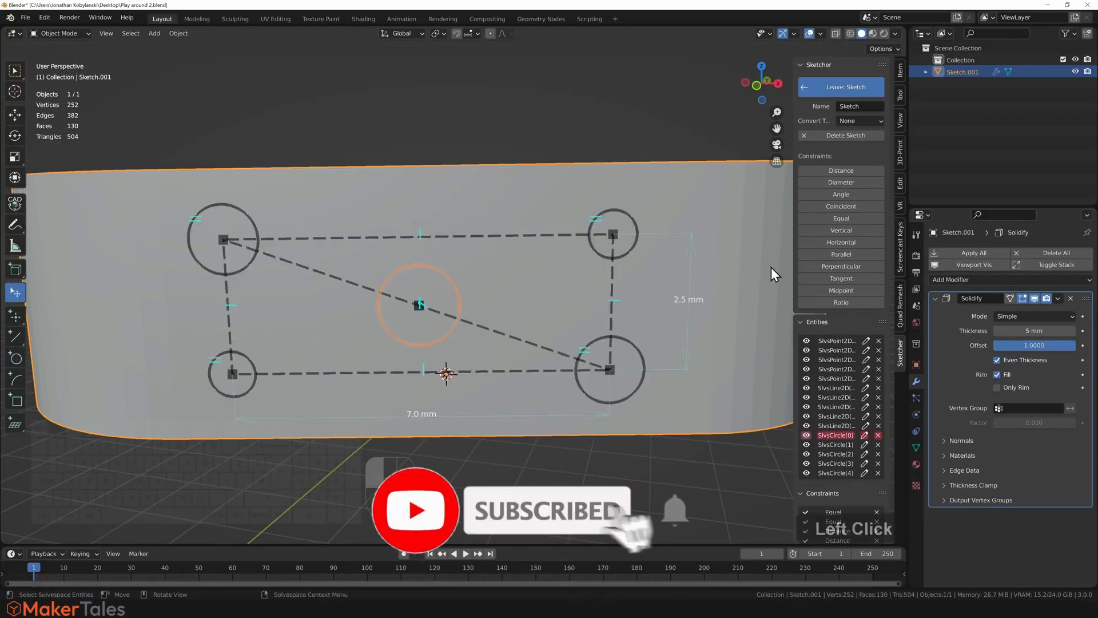
{"action": "left_click", "coordinate": [840, 87]}
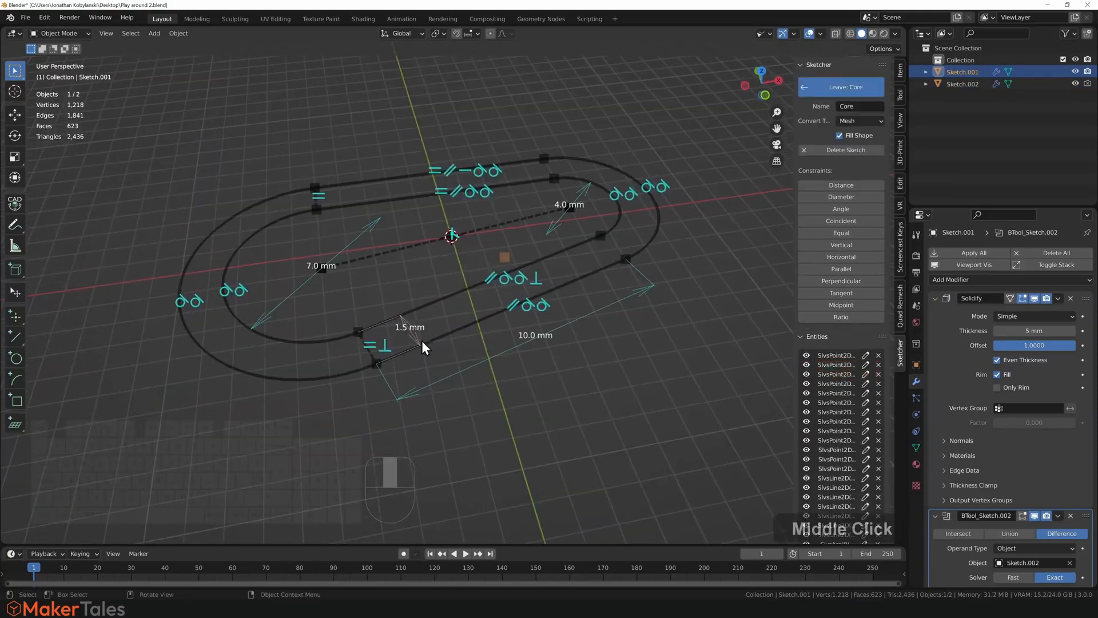
{"action": "double_click", "coordinate": [409, 328]}
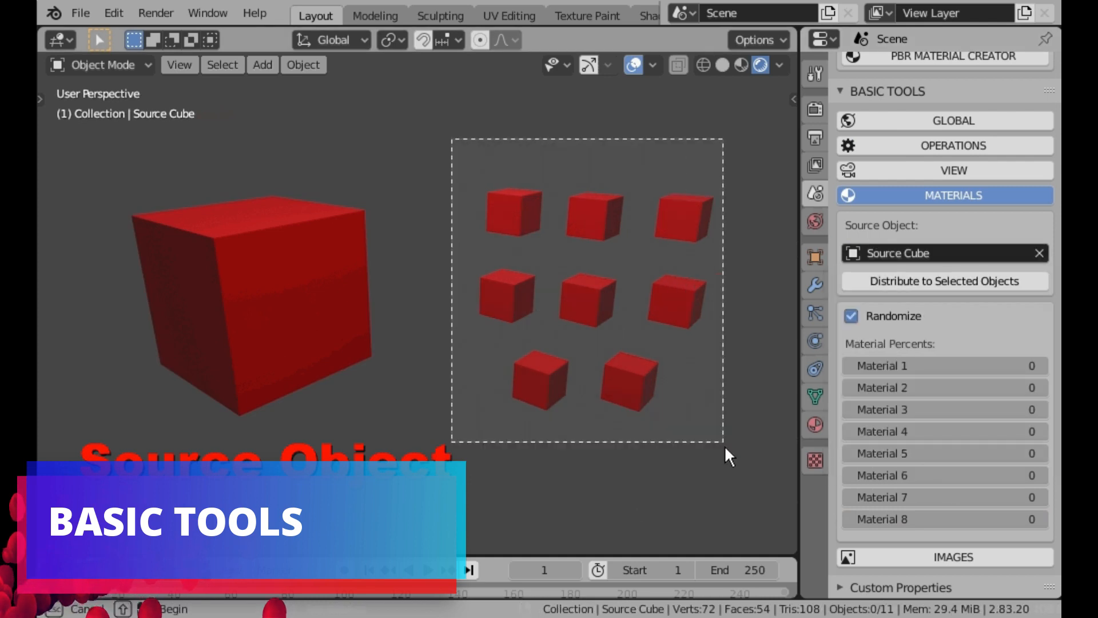
Step: Inflate the masked area with Offset -0.200 and extract it as separate object Cube.001
{"action": "left_click", "coordinate": [944, 281]}
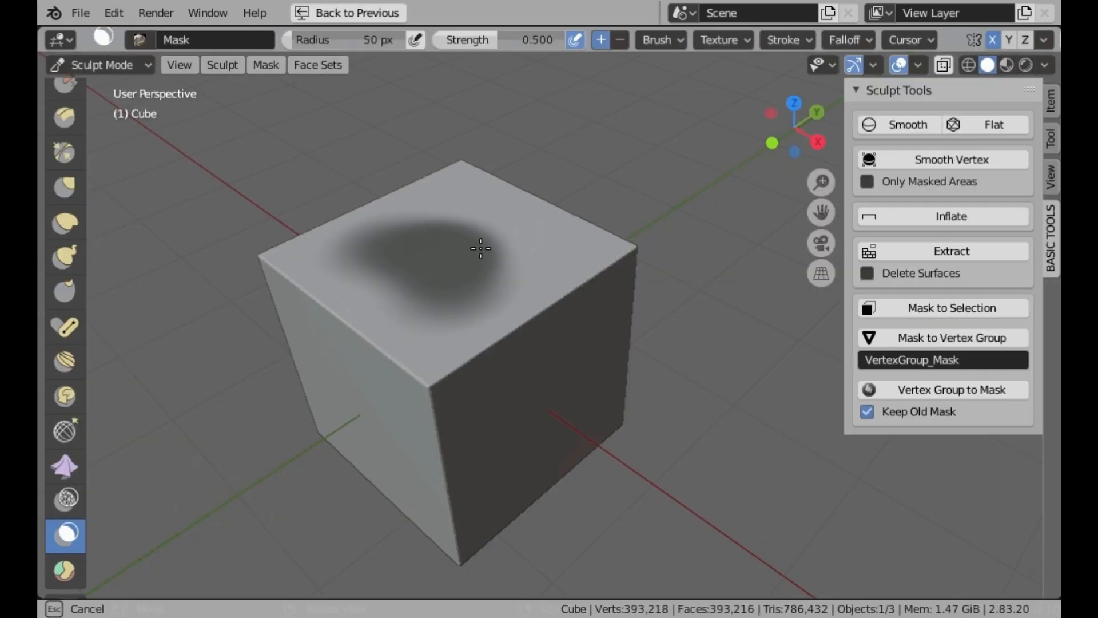
{"action": "left_click", "coordinate": [951, 216]}
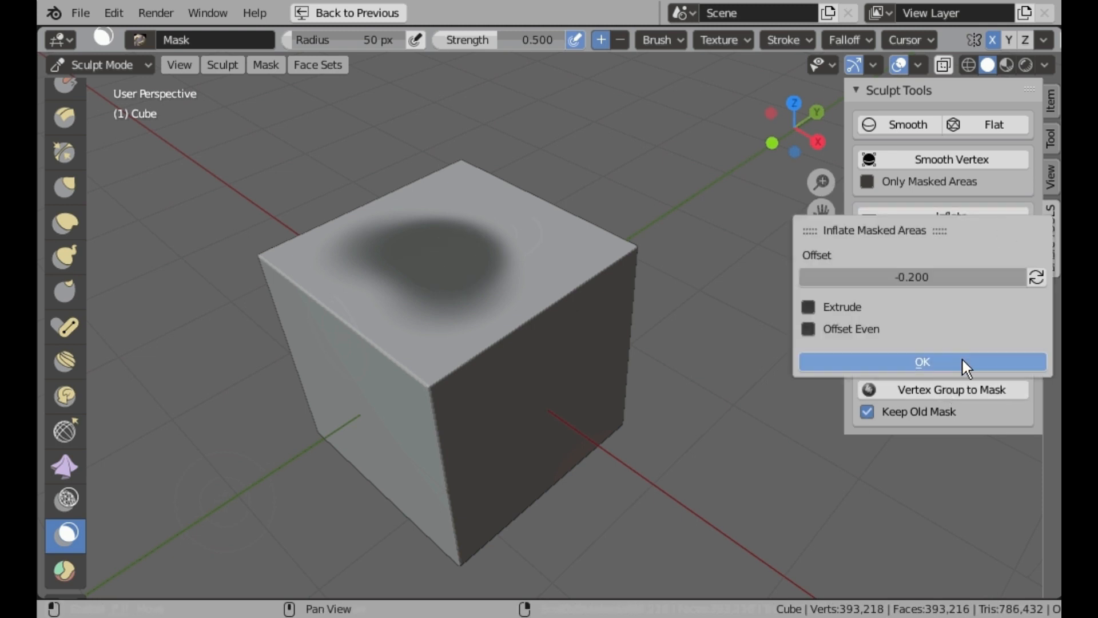
{"action": "left_click", "coordinate": [923, 362]}
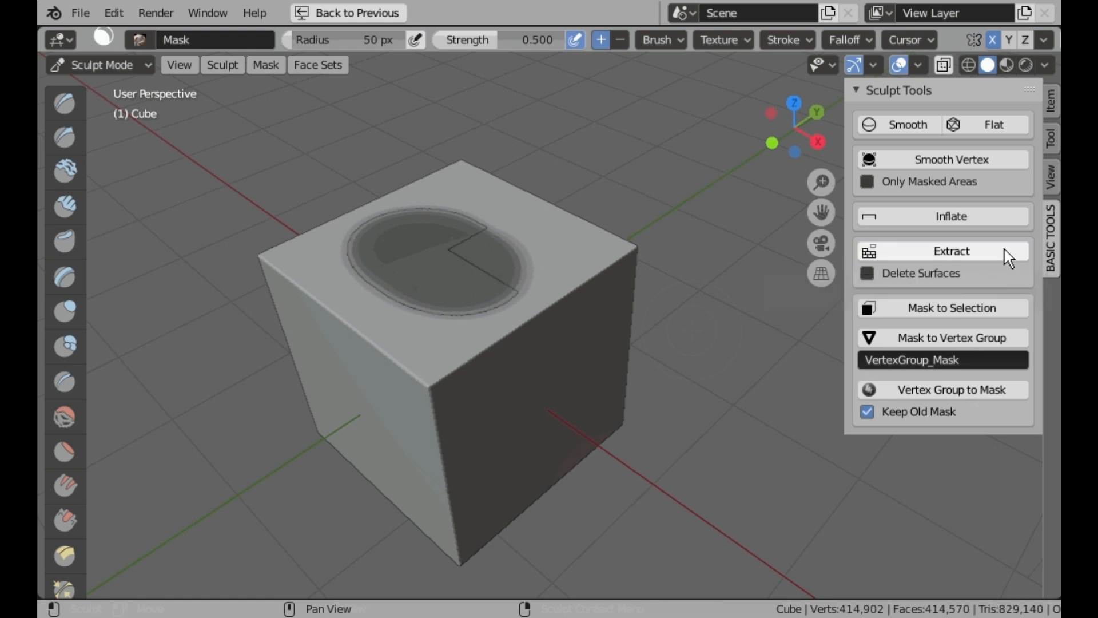
{"action": "left_click", "coordinate": [951, 251]}
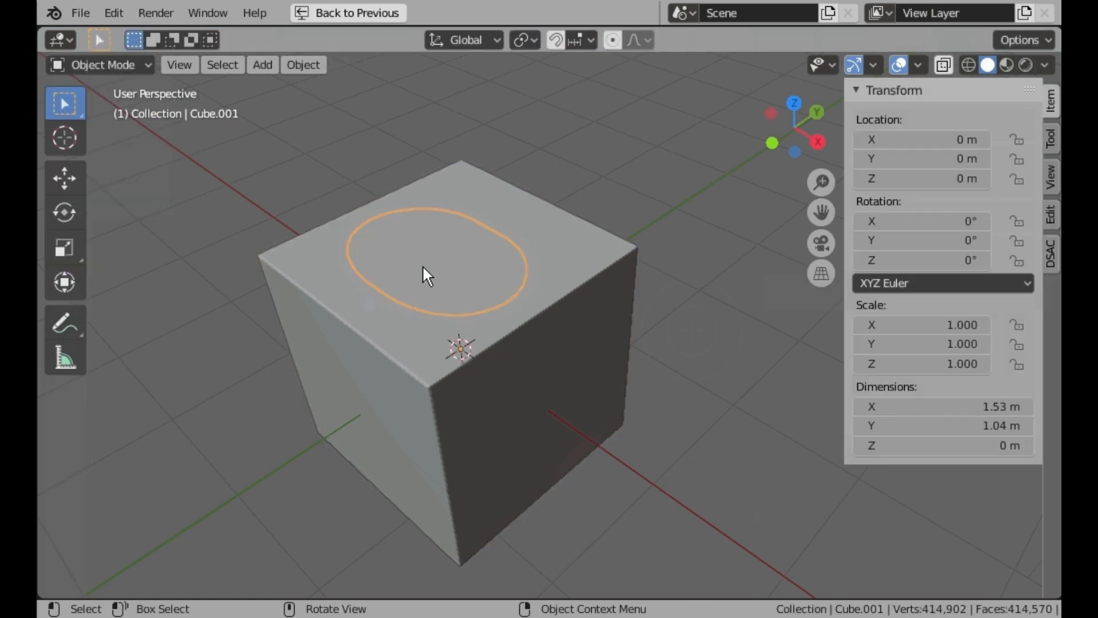
{"action": "mouse_move", "coordinate": [228, 186]}
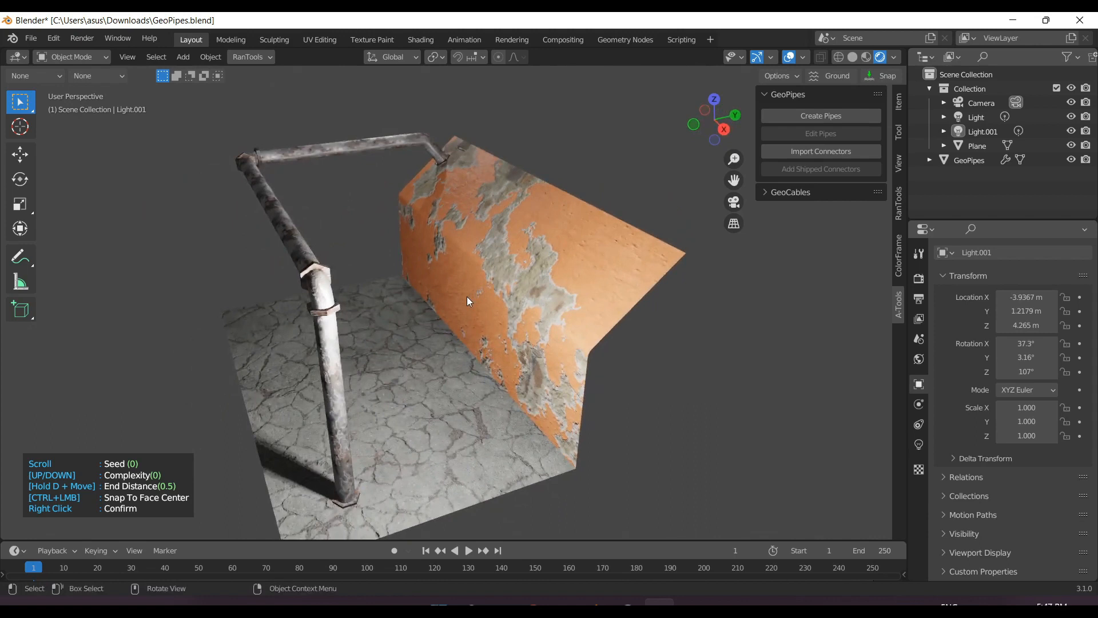
Step: Create GeoPipes pipes along the wall and floor, vary the seed, confirm, and enter Edit Pipes
{"action": "scroll", "scroll_direction": "down", "scroll_amount": 3}
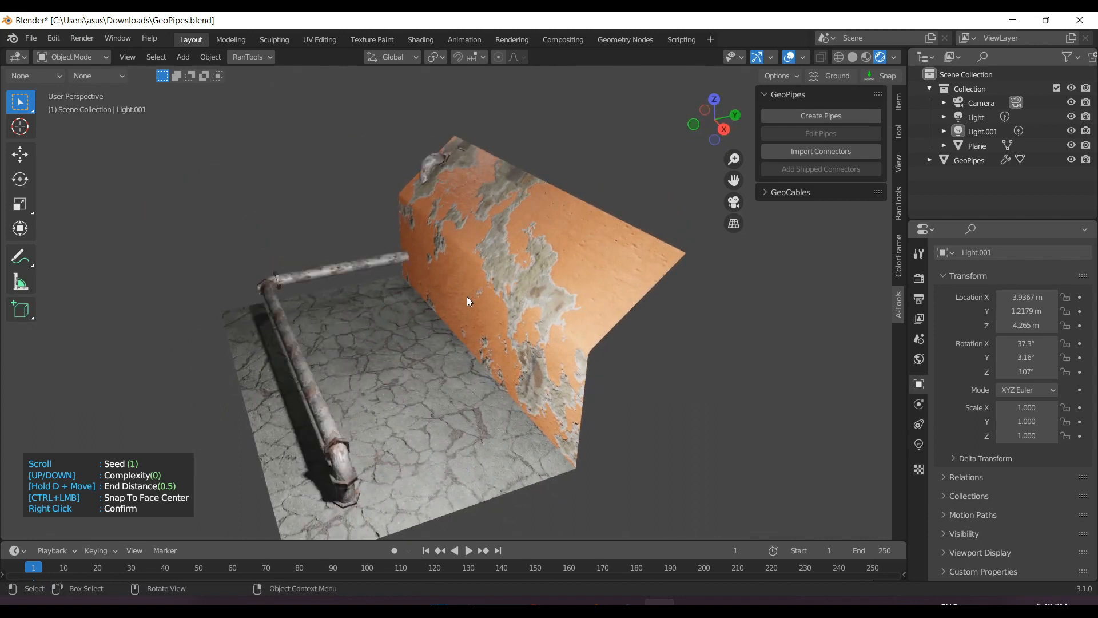
{"action": "scroll", "scroll_direction": "up", "scroll_amount": 3}
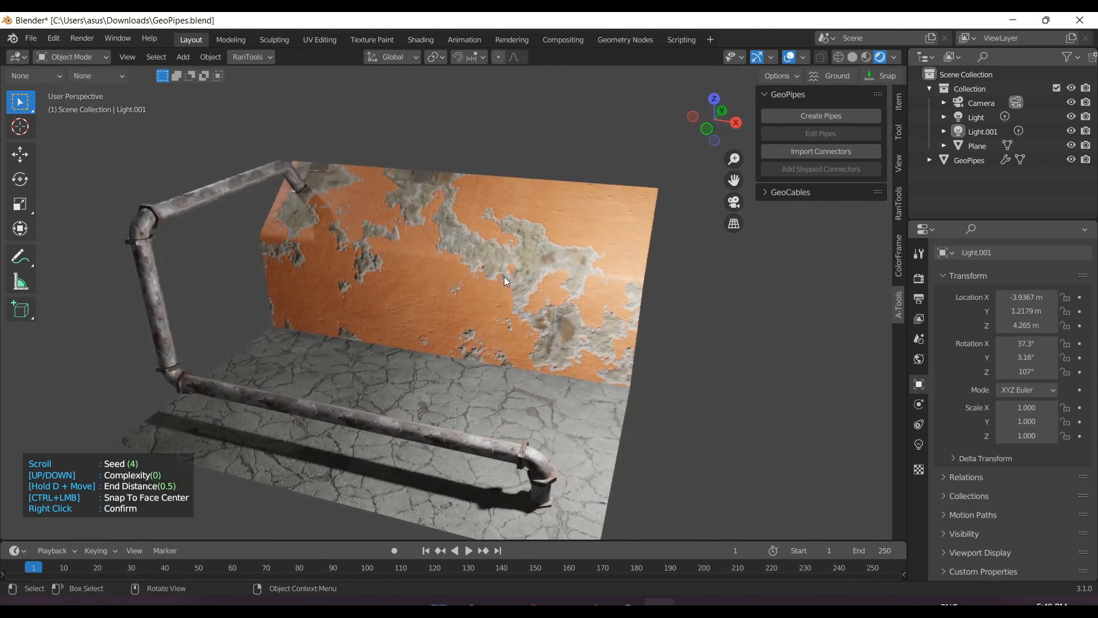
{"action": "scroll", "scroll_direction": "up", "scroll_amount": 3}
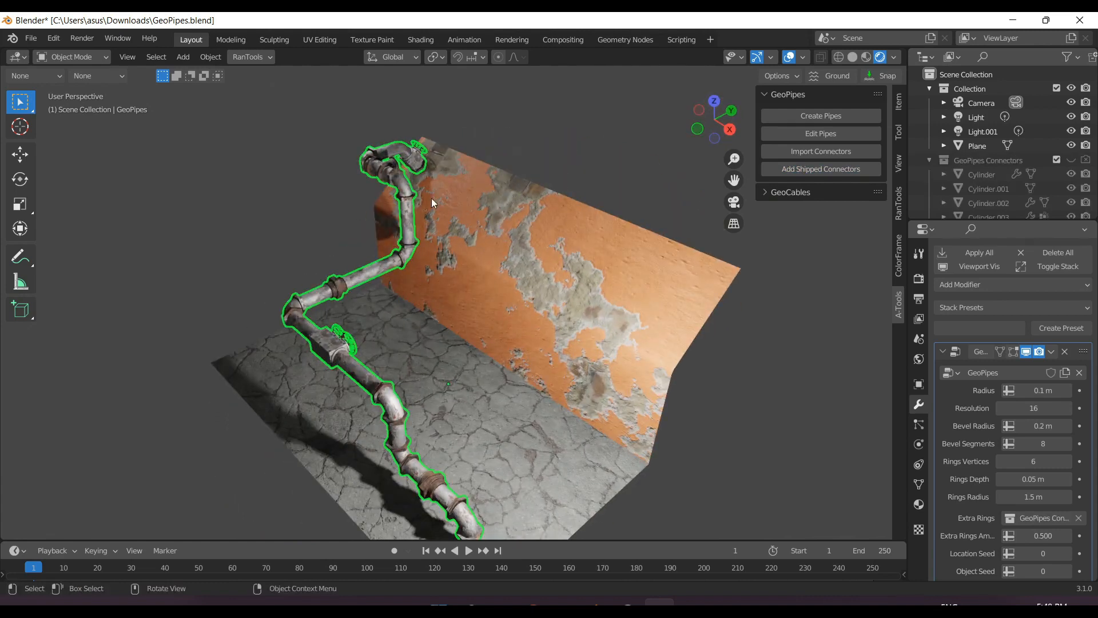
{"action": "left_click", "coordinate": [820, 133]}
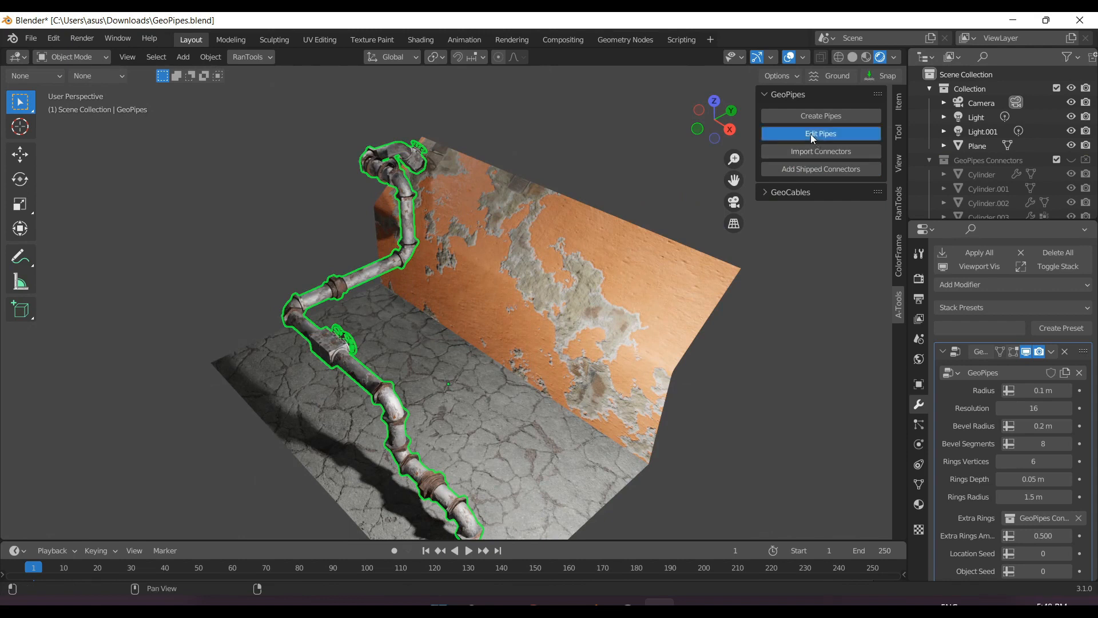
{"action": "left_click", "coordinate": [820, 132]}
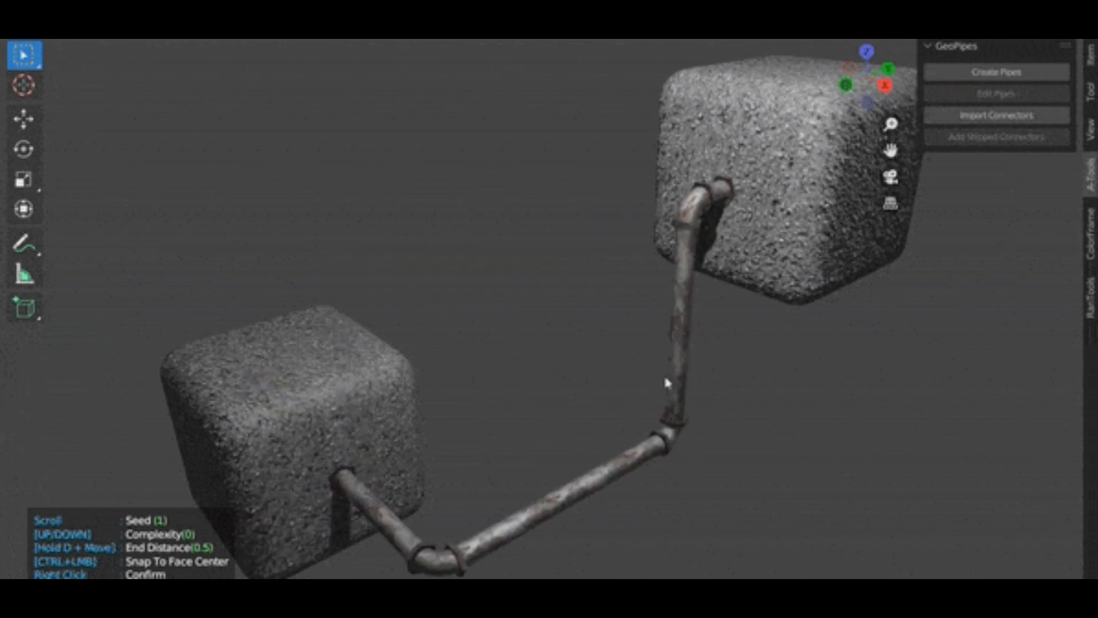
Step: Create pipes between the stone cube faces and beside the wall, adjusting seed and complexity
{"action": "scroll", "scroll_direction": "up", "scroll_amount": 3}
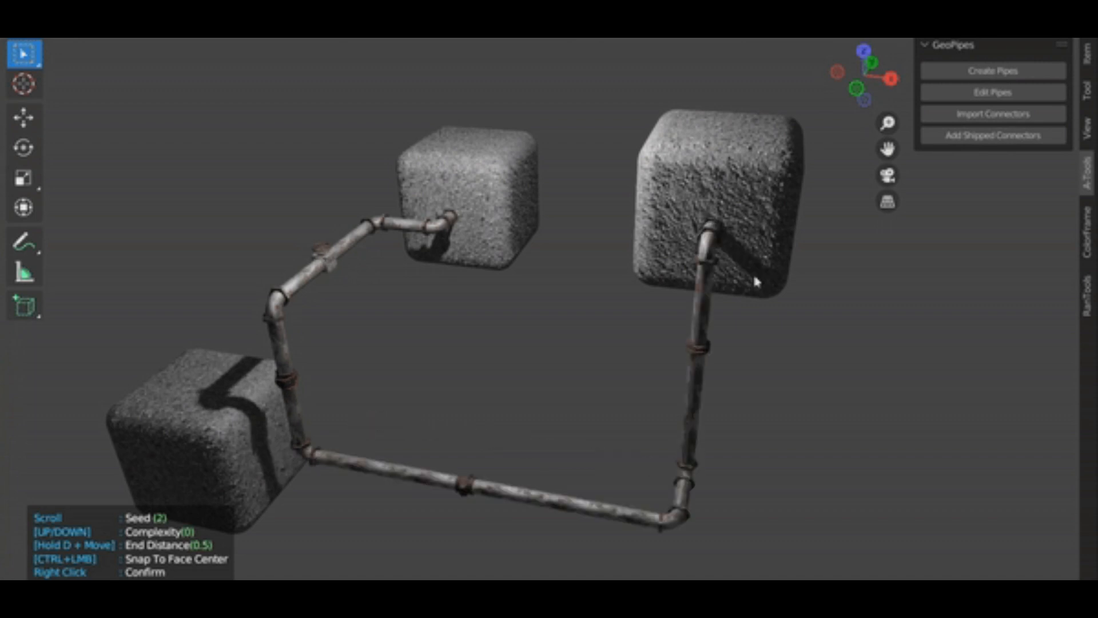
{"action": "scroll", "scroll_direction": "up", "scroll_amount": 3}
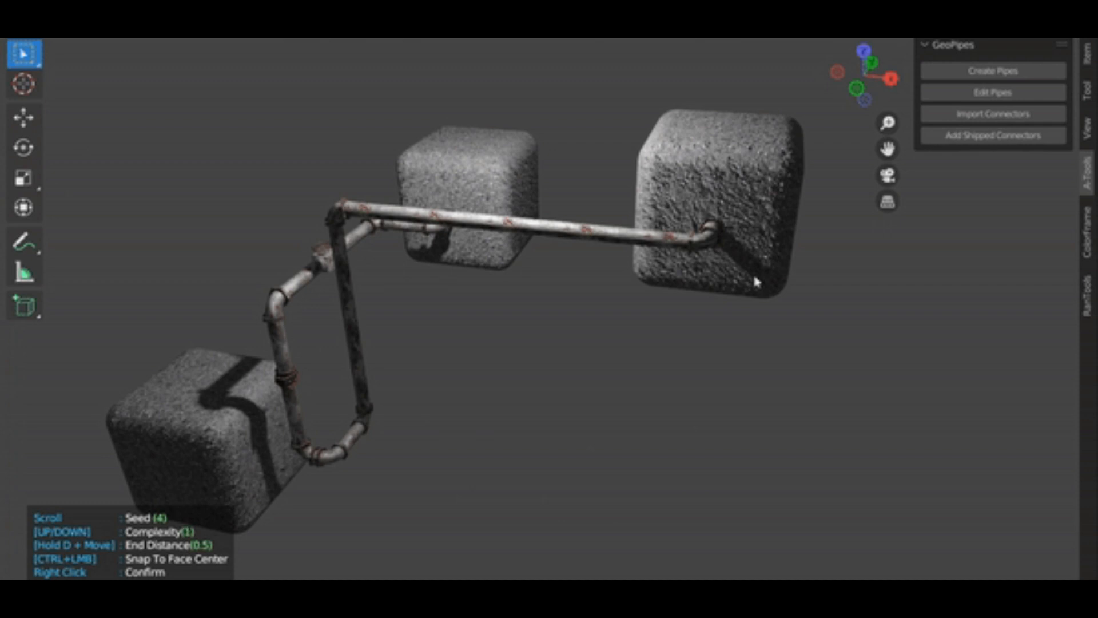
{"action": "scroll", "scroll_direction": "up", "scroll_amount": 3}
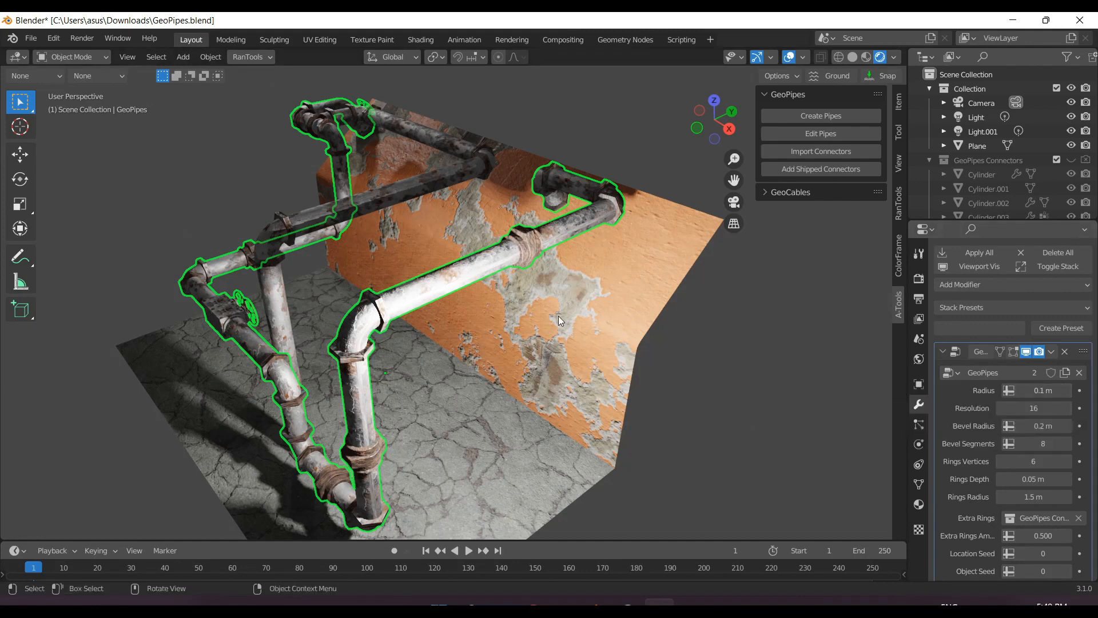
{"action": "scroll", "scroll_direction": "down", "scroll_amount": 3}
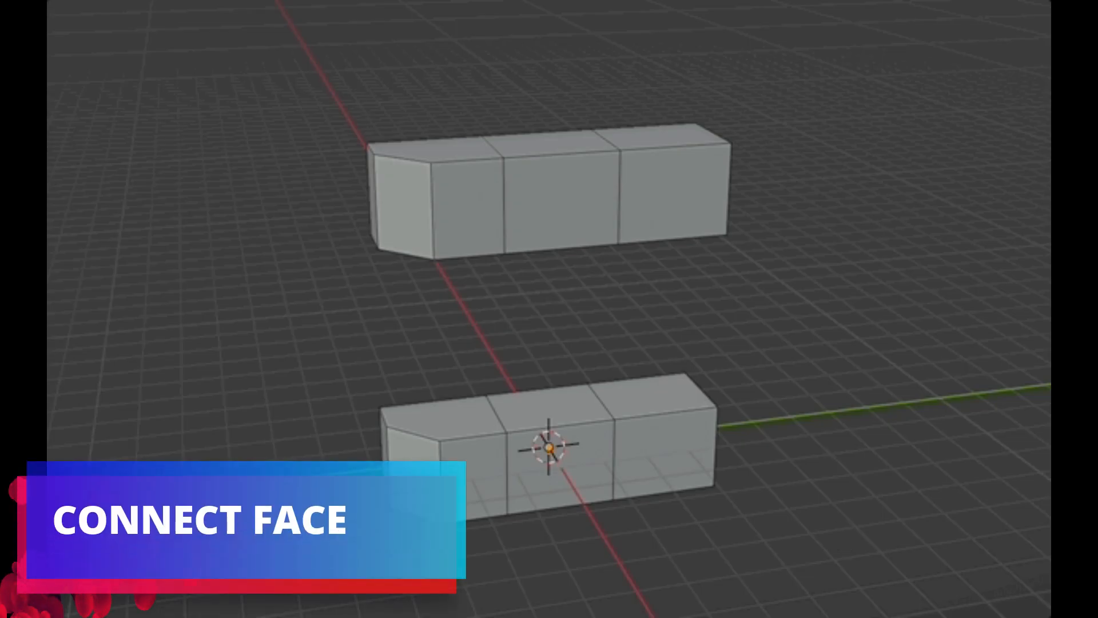
Step: Select both end faces of the lower block and join them with Quick Favorites Connect Face
{"action": "left_click", "coordinate": [442, 420]}
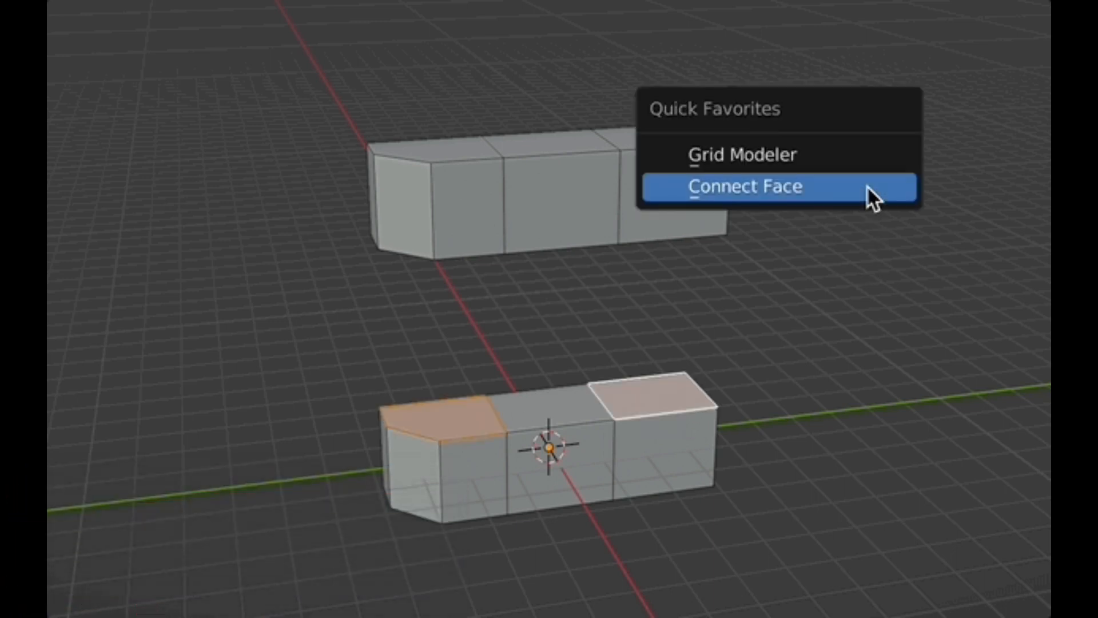
{"action": "left_click", "coordinate": [746, 186]}
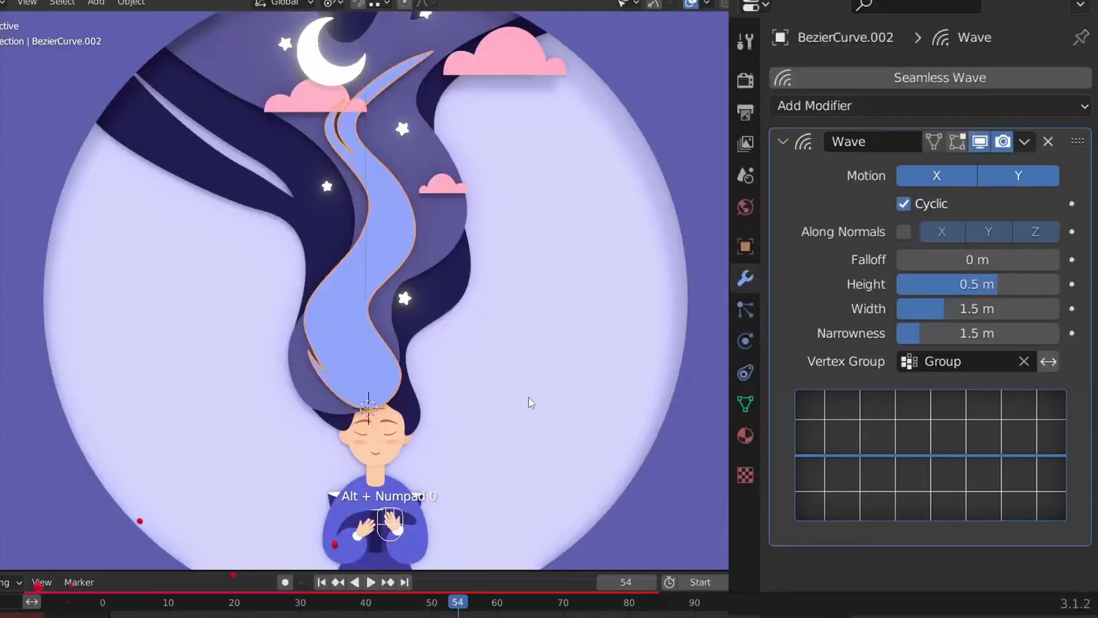
Step: Increase the hair curve's Wave modifier Falloff stepwise up to 6 m
{"action": "left_click", "coordinate": [978, 259]}
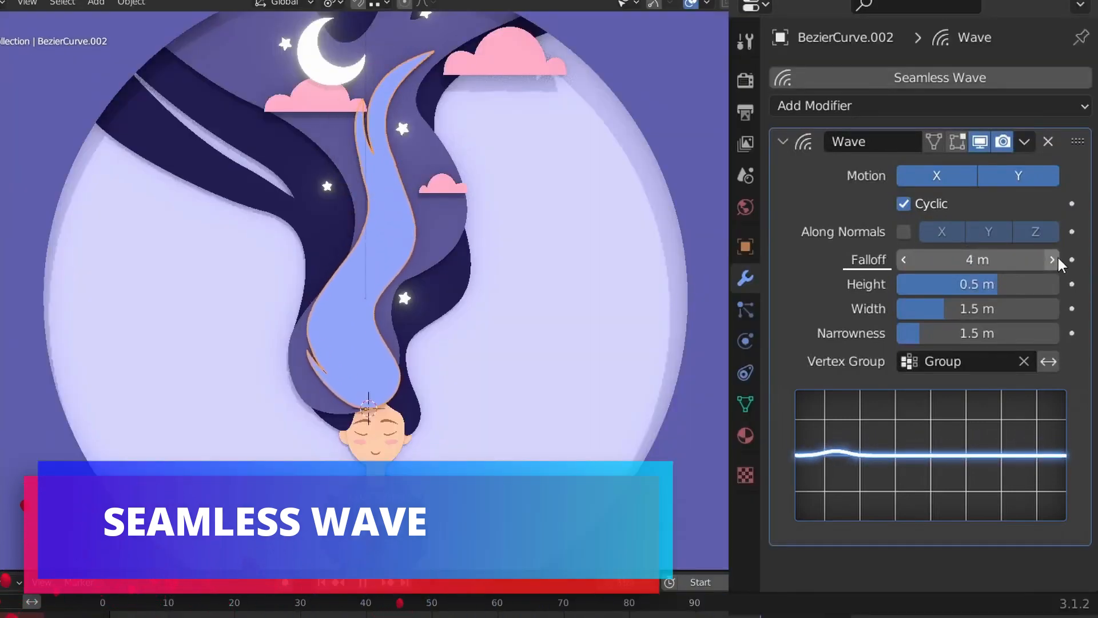
{"action": "left_click", "coordinate": [1050, 260]}
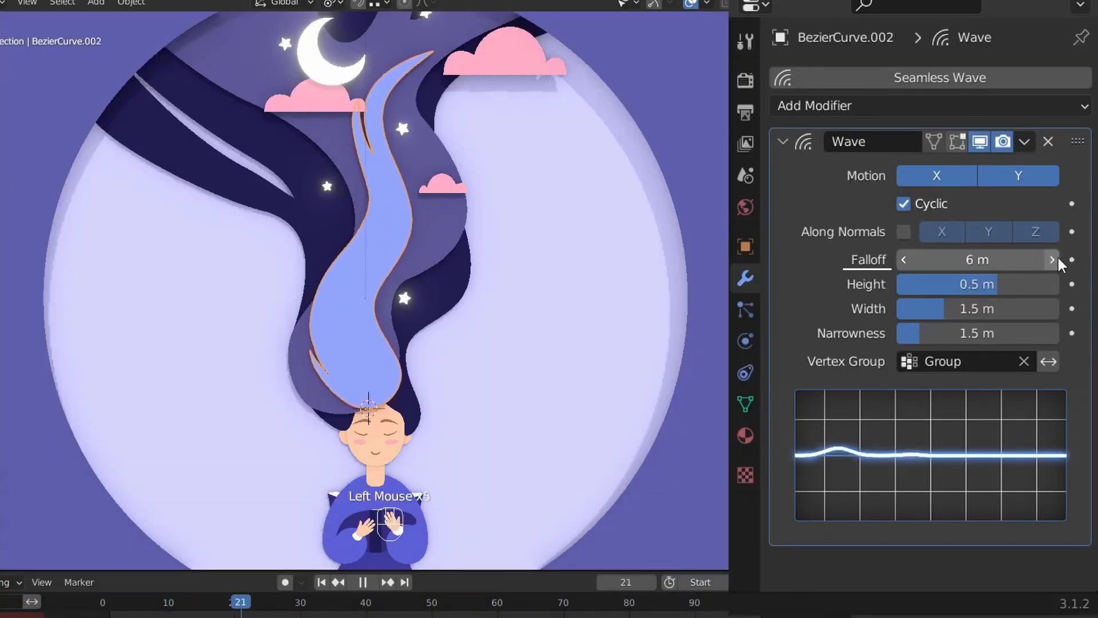
{"action": "left_click", "coordinate": [1052, 260]}
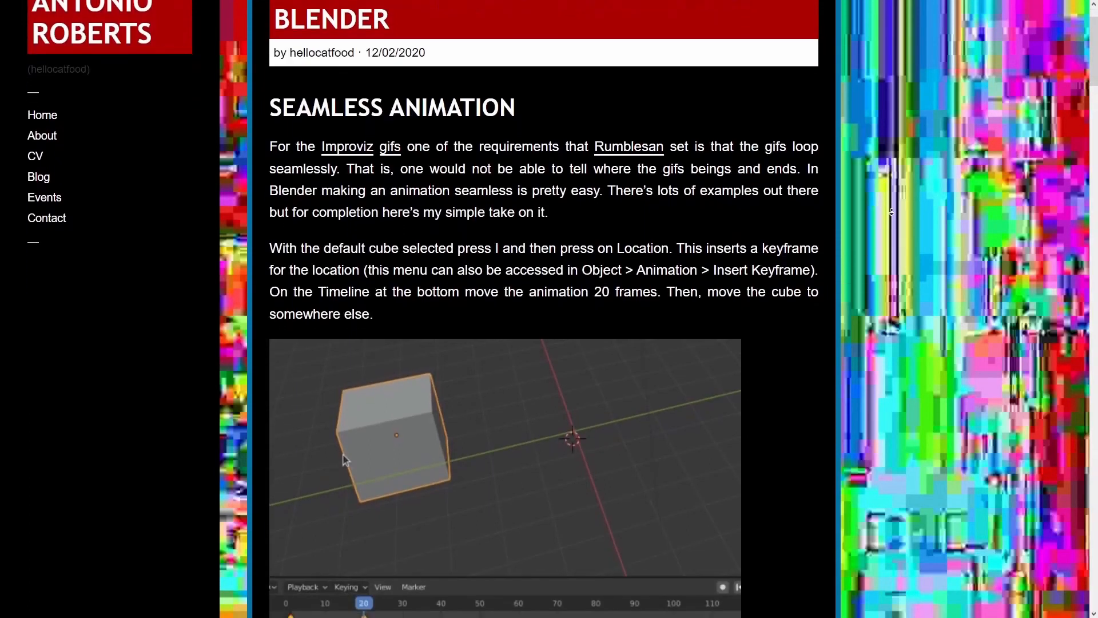
{"action": "scroll", "scroll_direction": "down", "scroll_amount": 3}
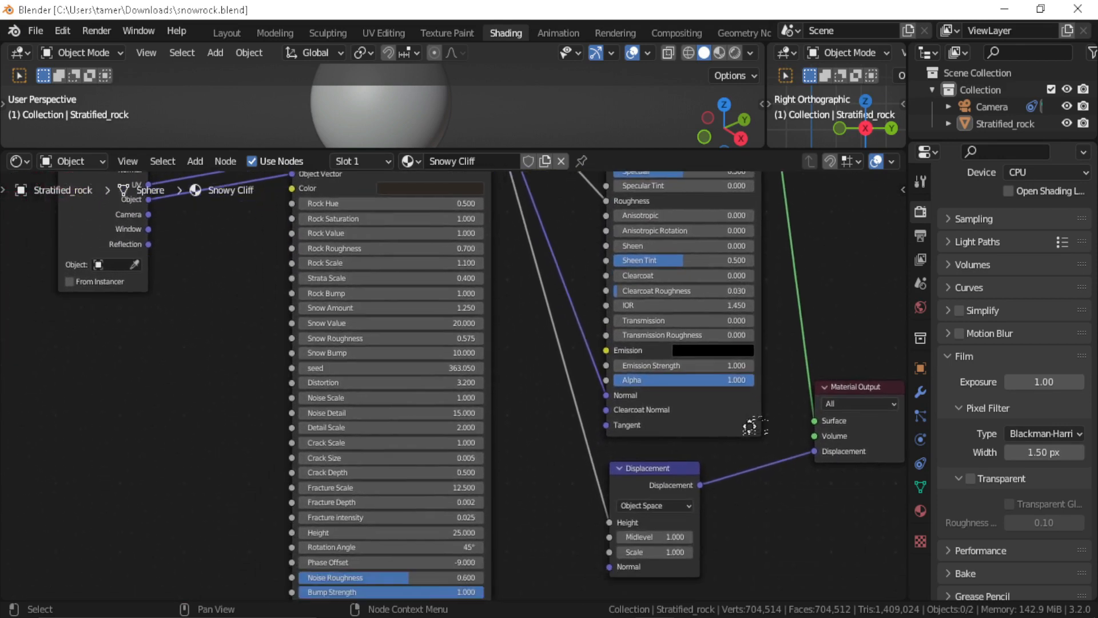
Step: Scroll through the cliffstrata.blend compositor tree past its mask, blur and defocus nodes
{"action": "scroll", "scroll_direction": "down", "scroll_amount": 3}
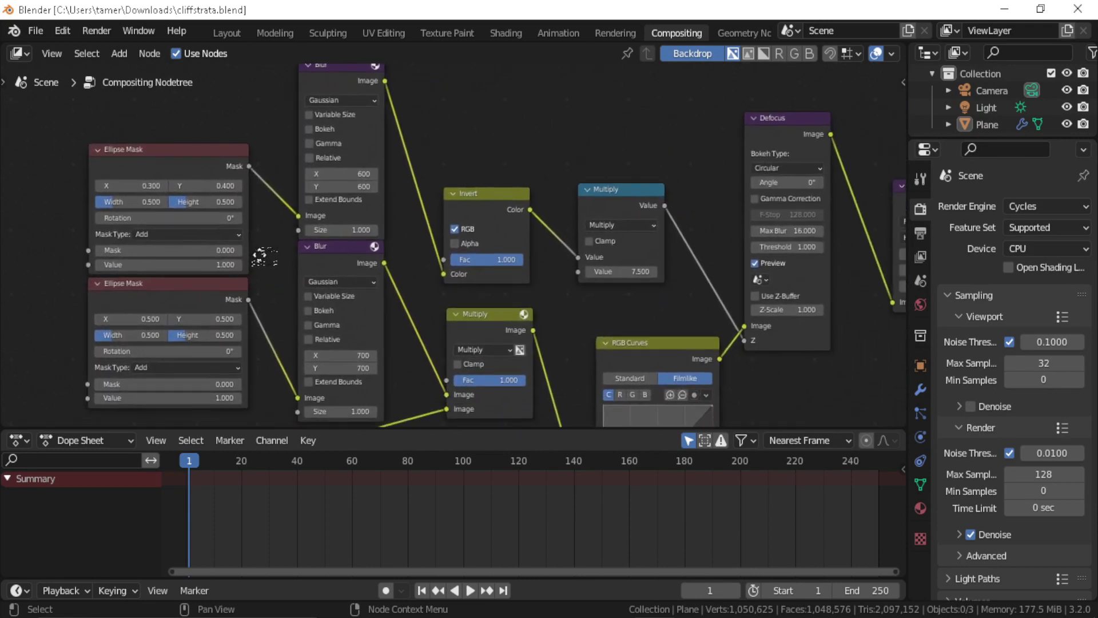
{"action": "scroll", "scroll_direction": "down", "scroll_amount": 3}
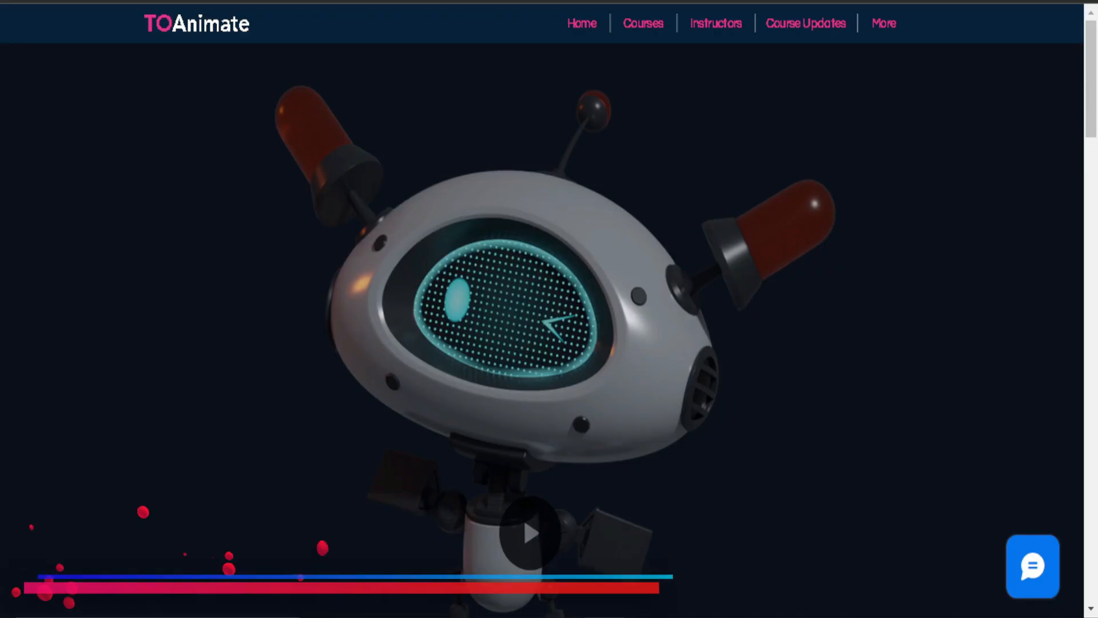
Step: Scroll the TOAnimate Bot Rig page through its features, download form and update log
{"action": "scroll", "scroll_direction": "down", "scroll_amount": 3}
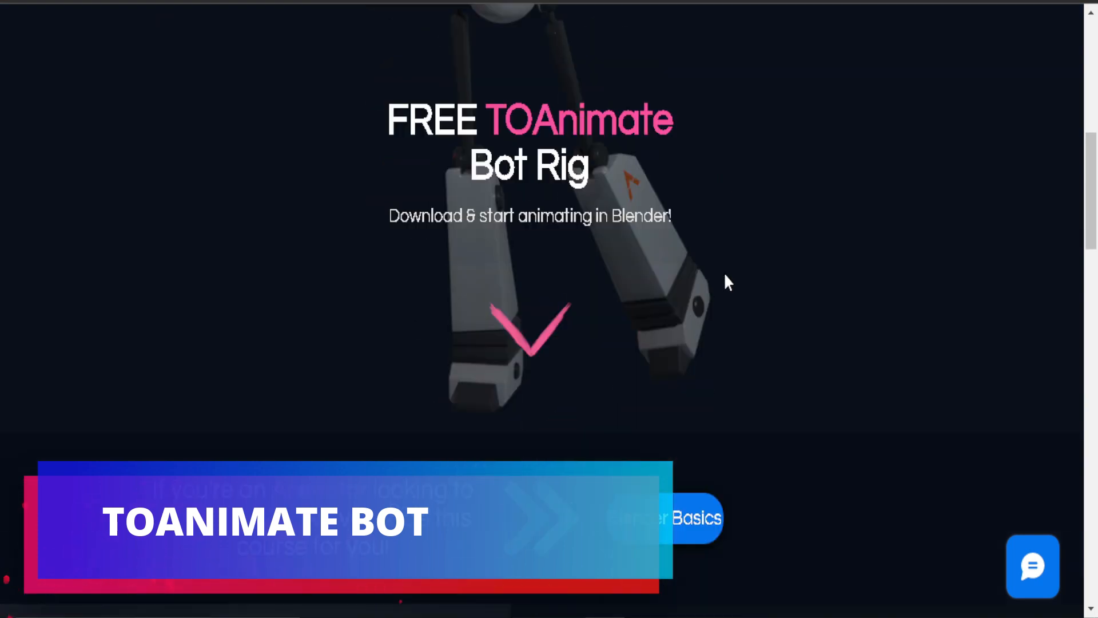
{"action": "scroll", "scroll_direction": "down", "scroll_amount": 3}
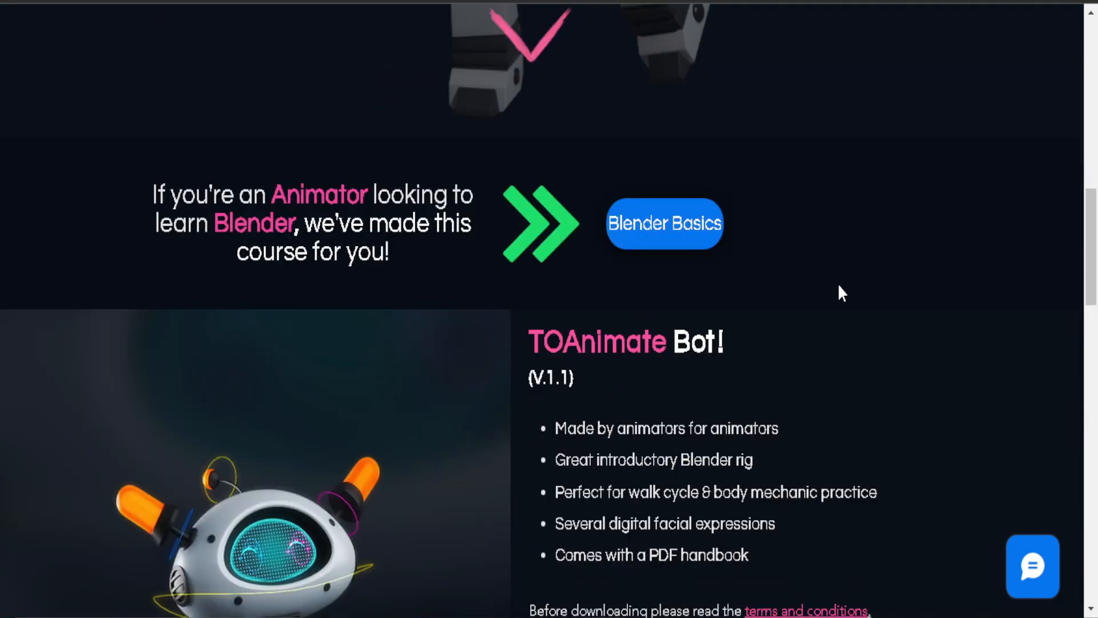
{"action": "scroll", "scroll_direction": "down", "scroll_amount": 3}
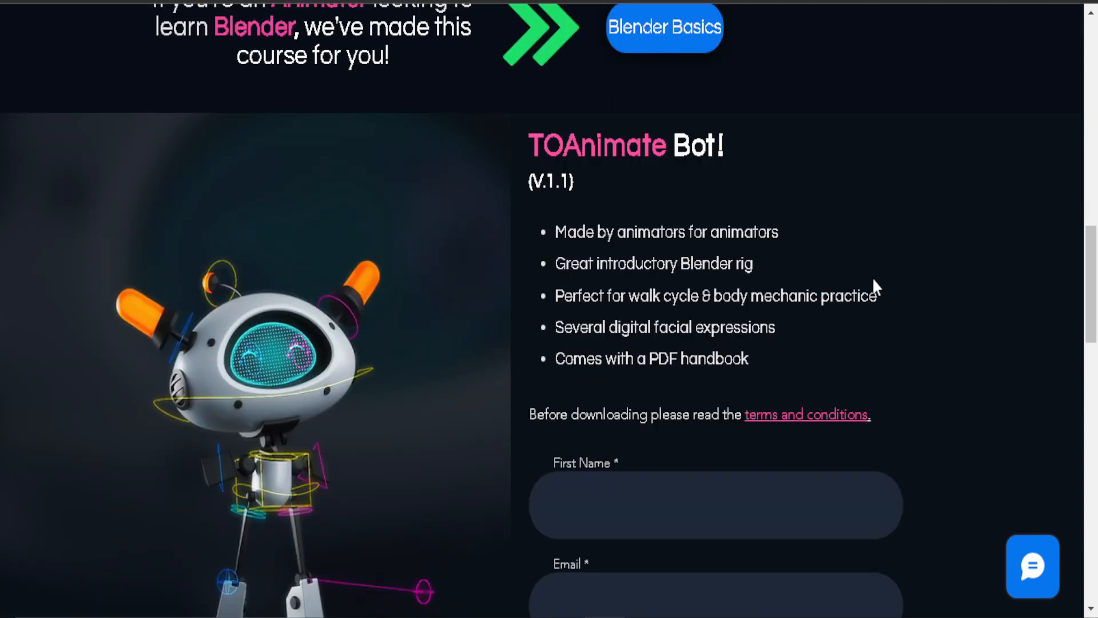
{"action": "scroll", "scroll_direction": "down", "scroll_amount": 3}
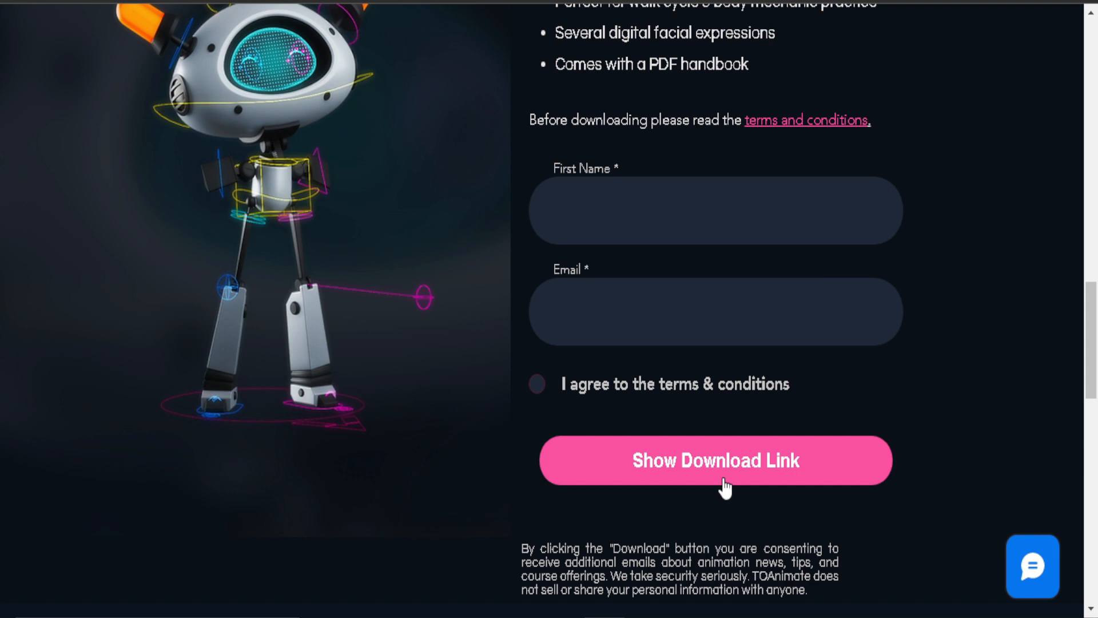
{"action": "scroll", "scroll_direction": "down", "scroll_amount": 3}
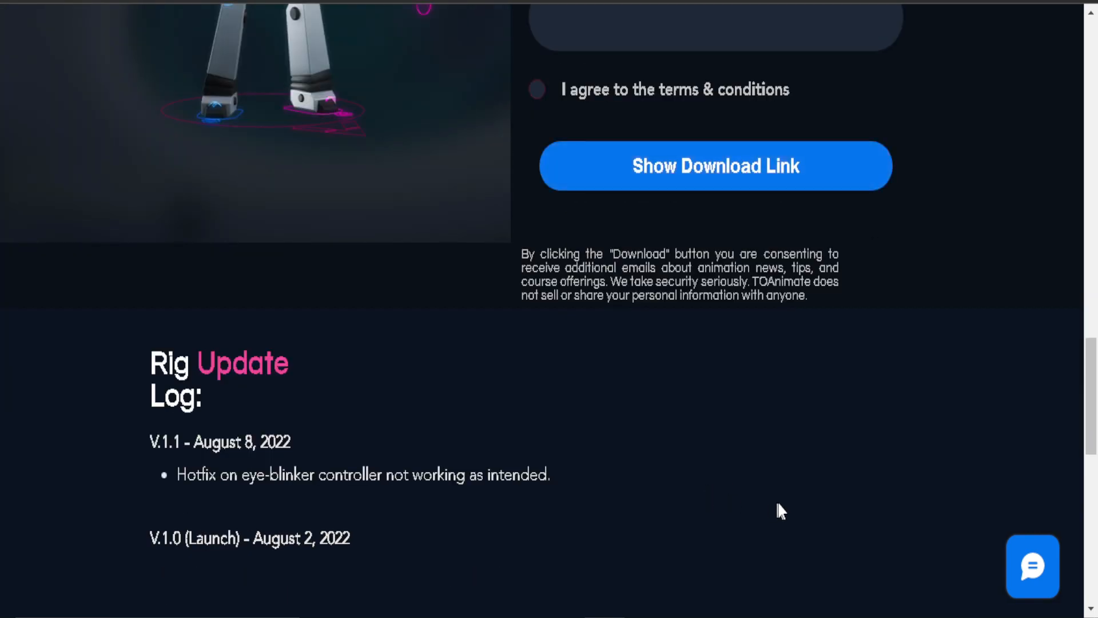
{"action": "scroll", "scroll_direction": "down", "scroll_amount": 3}
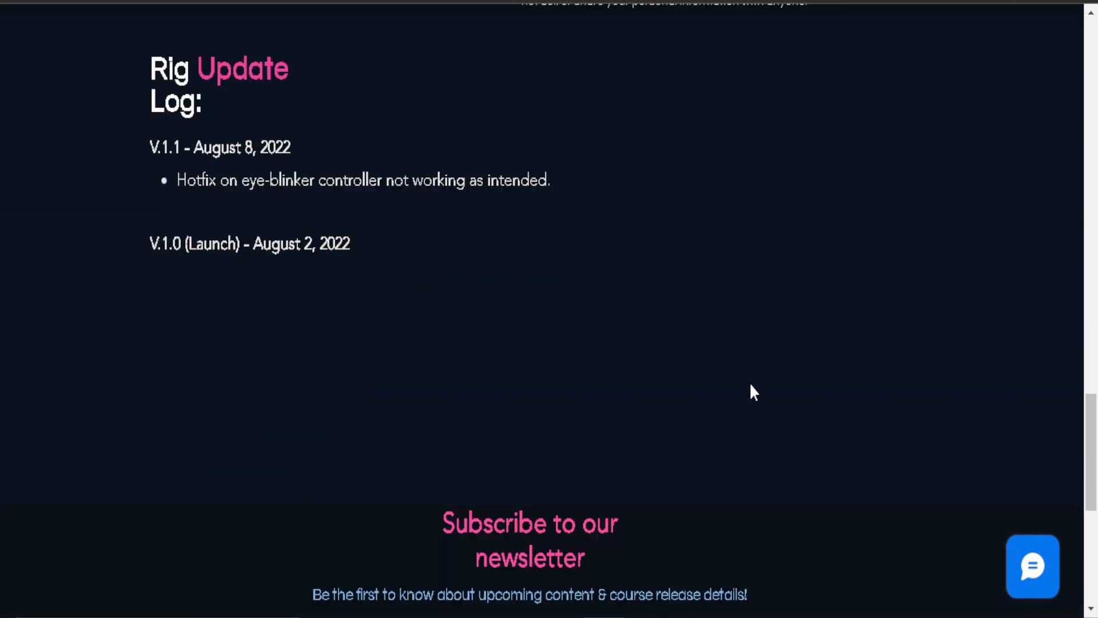
{"action": "scroll", "scroll_direction": "down", "scroll_amount": 3}
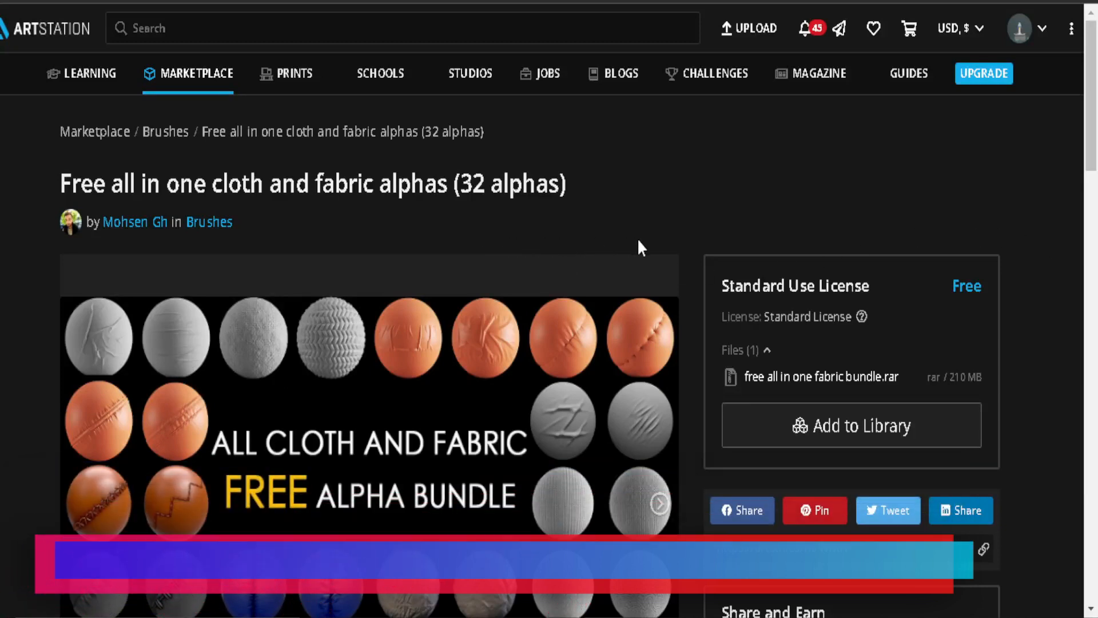
Step: Scroll past the cloth alpha bundle preview images to its product description
{"action": "scroll", "scroll_direction": "down", "scroll_amount": 3}
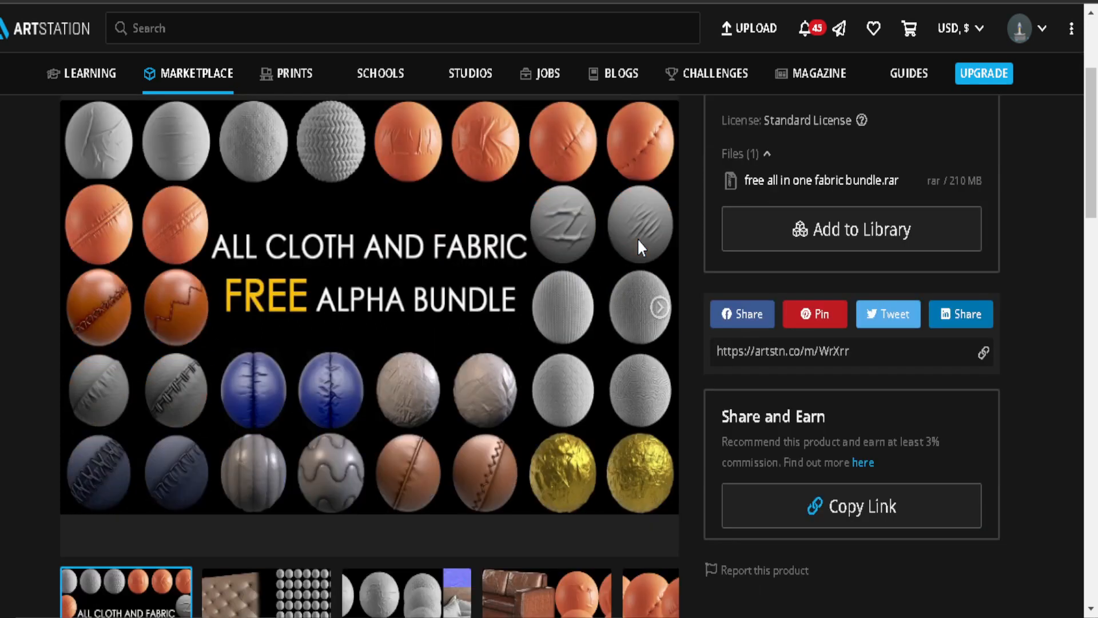
{"action": "scroll", "scroll_direction": "down", "scroll_amount": 3}
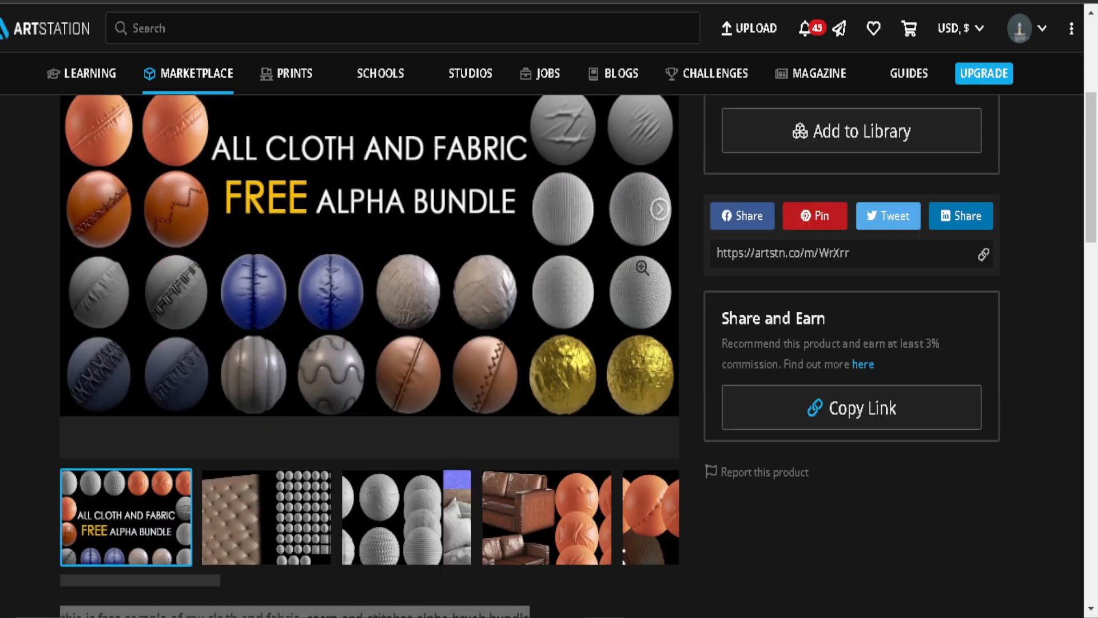
{"action": "scroll", "scroll_direction": "down", "scroll_amount": 3}
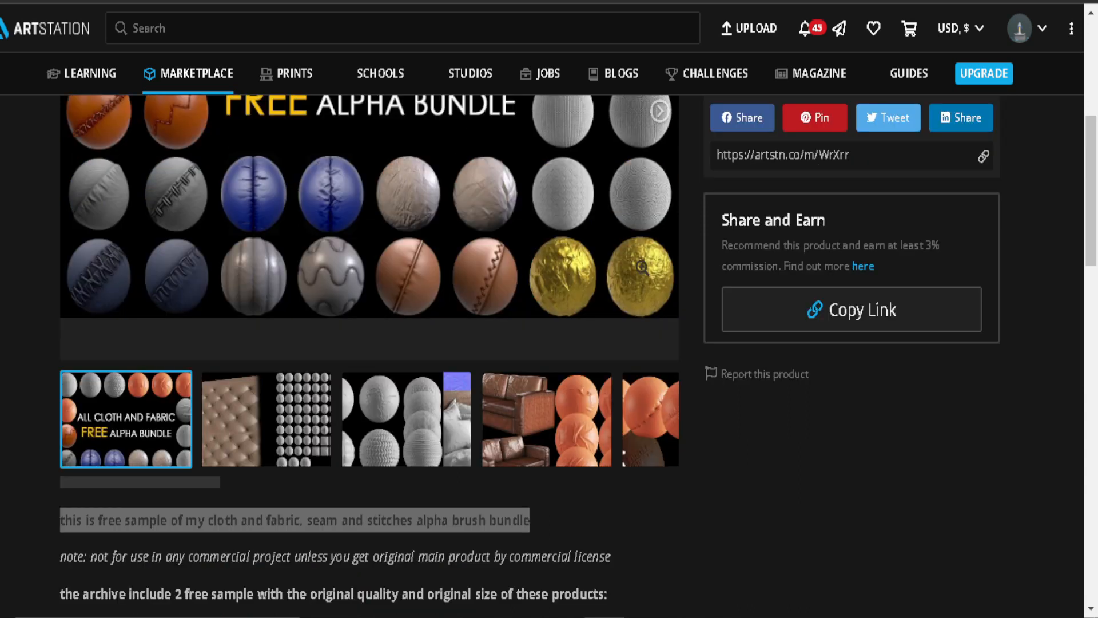
{"action": "scroll", "scroll_direction": "up", "scroll_amount": 3}
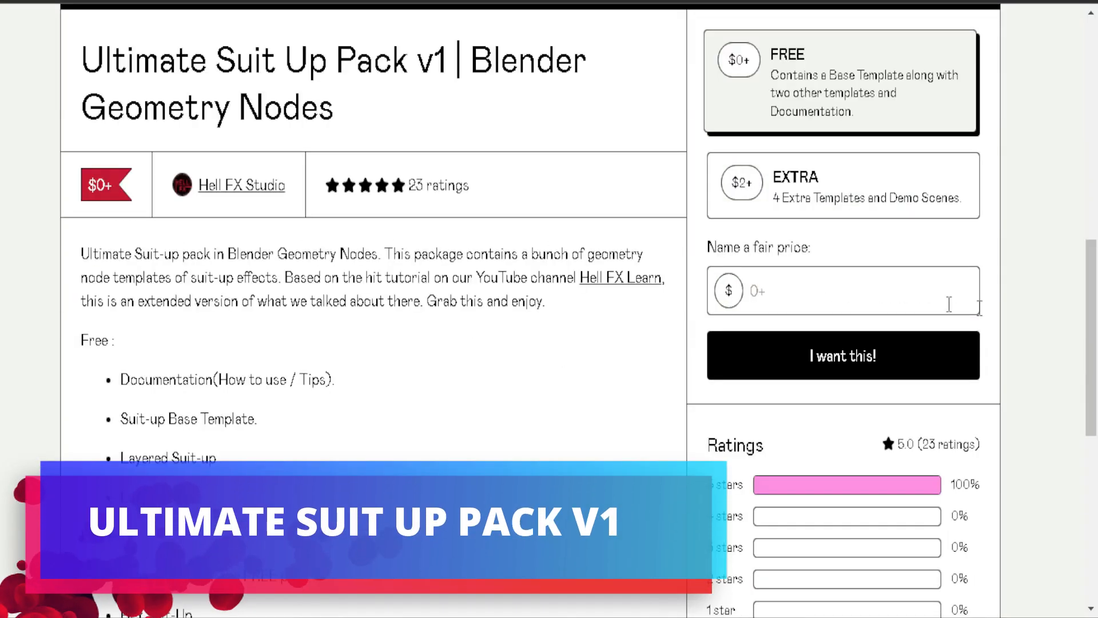
Step: Scroll the Suit Up Pack v1 listing to its Free and Extra content lists and ratings
{"action": "scroll", "scroll_direction": "down", "scroll_amount": 3}
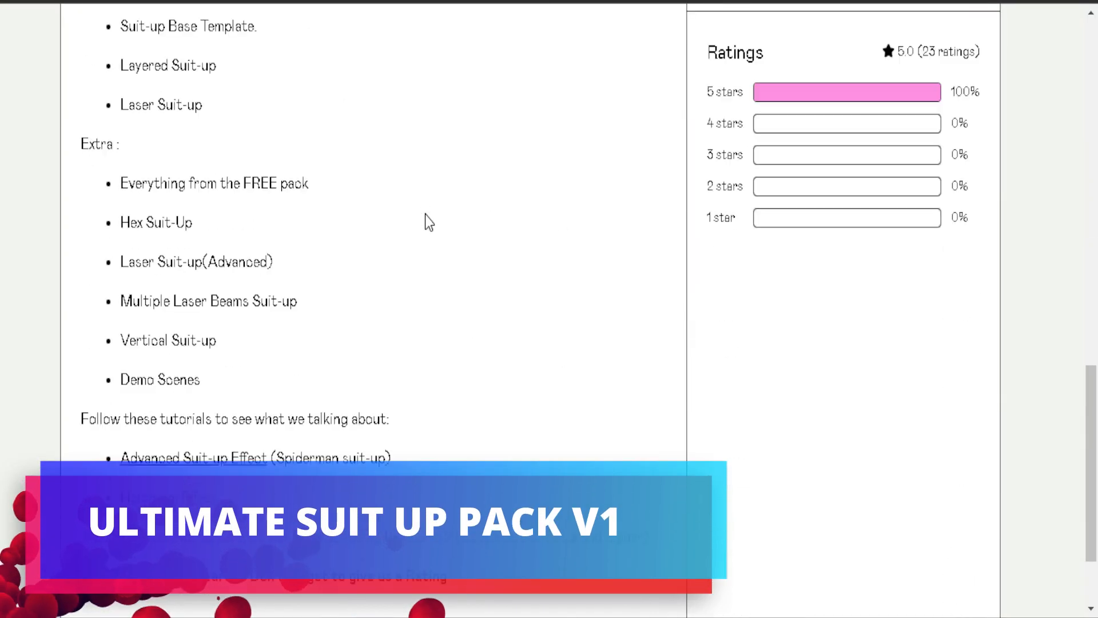
{"action": "scroll", "scroll_direction": "up", "scroll_amount": 3}
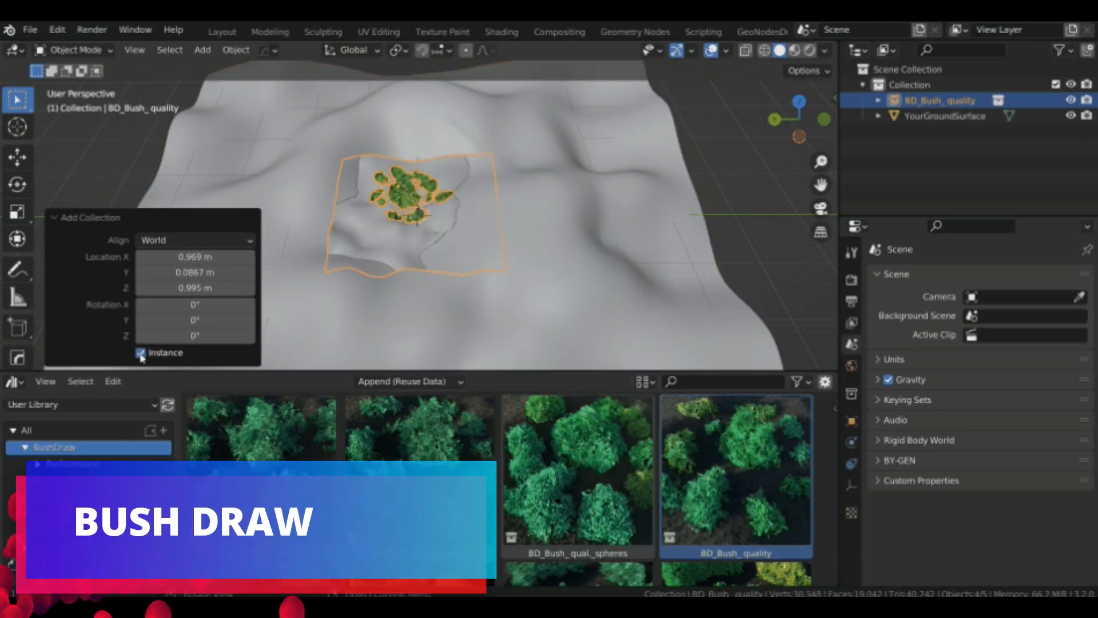
Step: Add the bush collection as real objects and set the Bush_Draw TargetObject to YourGroundSurface
{"action": "left_click", "coordinate": [141, 353]}
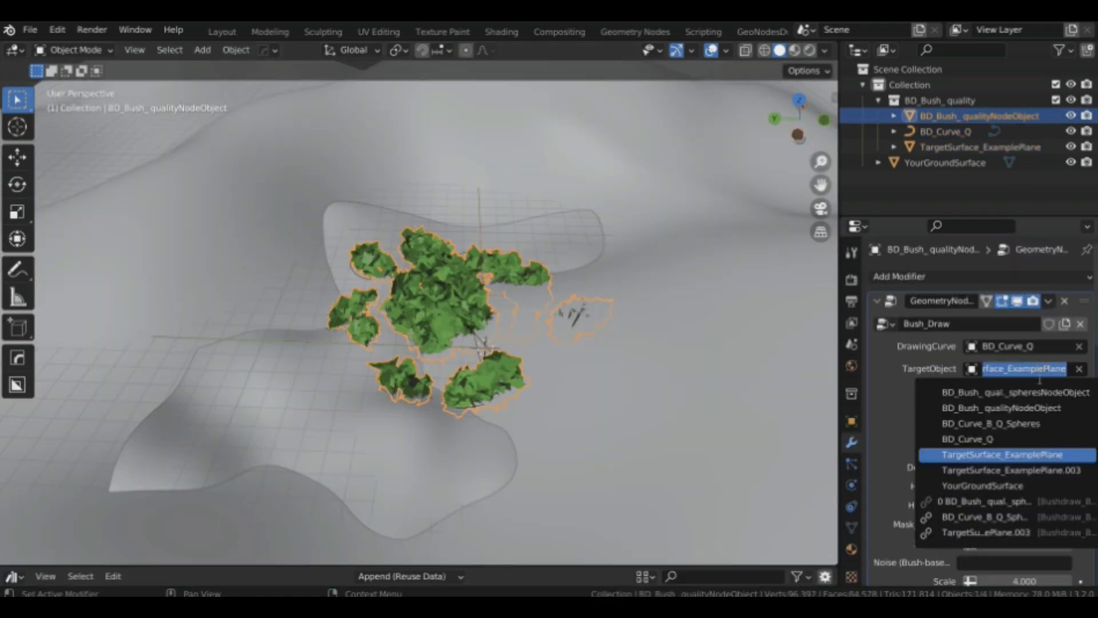
{"action": "left_click", "coordinate": [985, 485]}
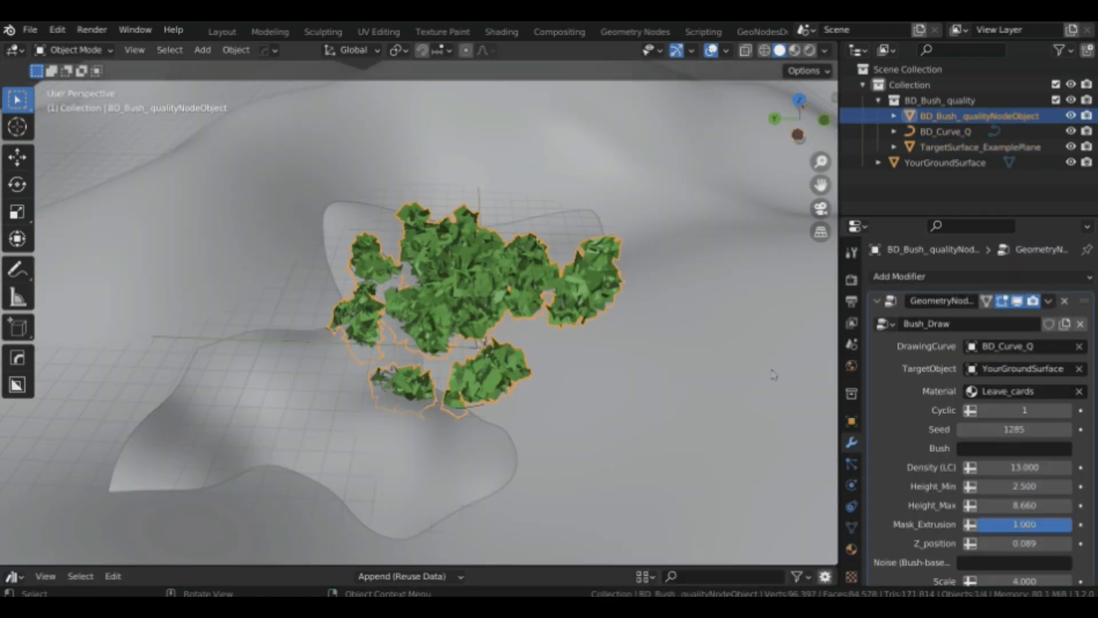
{"action": "left_click", "coordinate": [979, 146]}
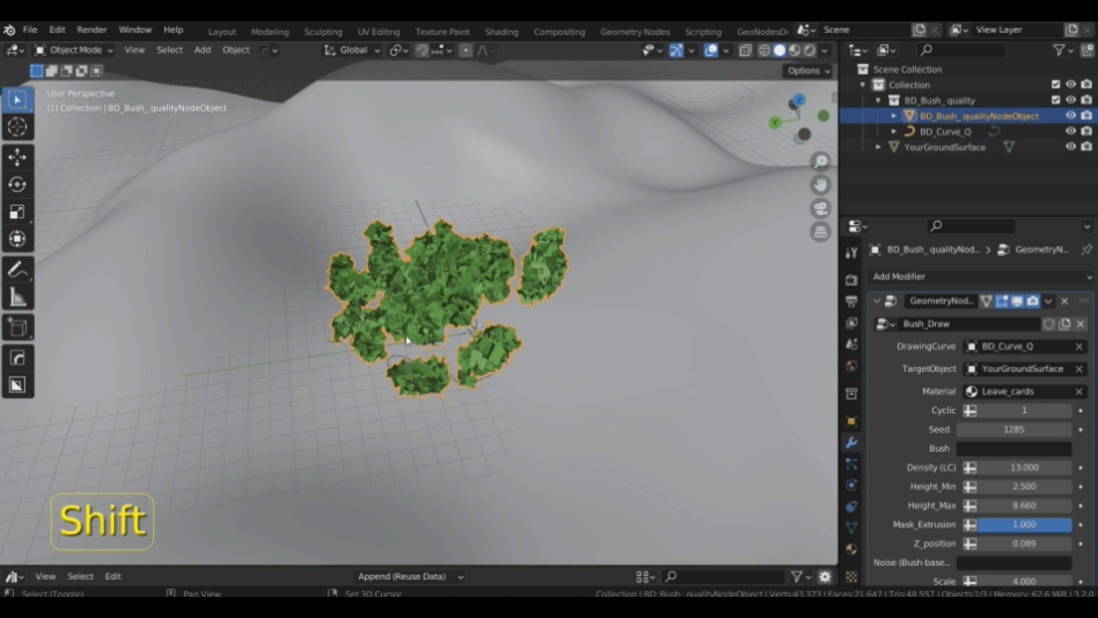
{"action": "key", "text": "ctrl+a"}
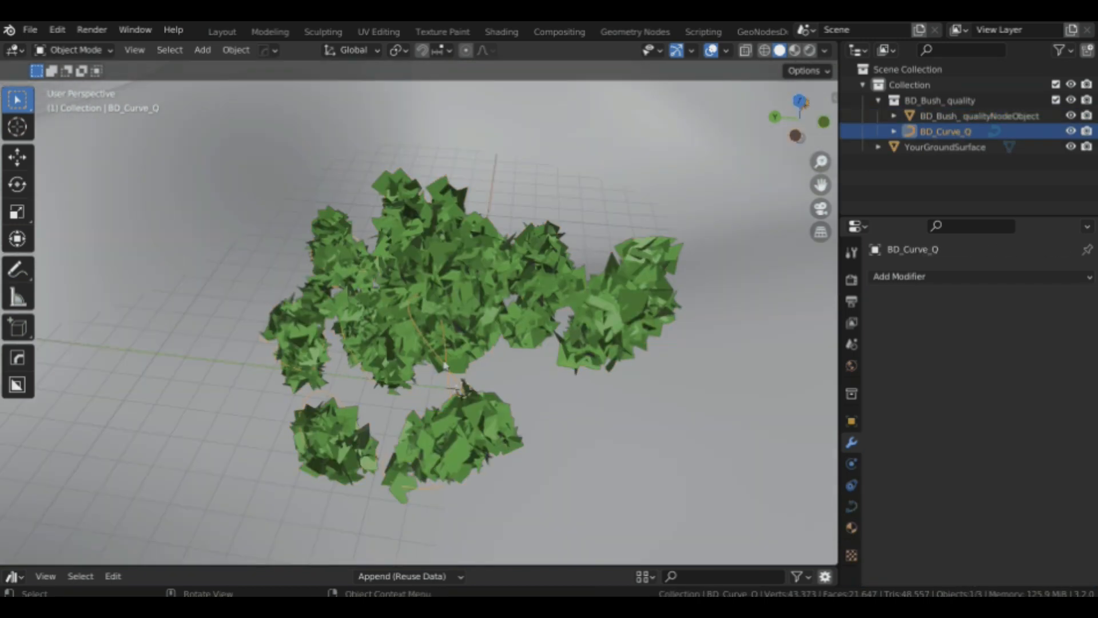
{"action": "key", "text": "Tab"}
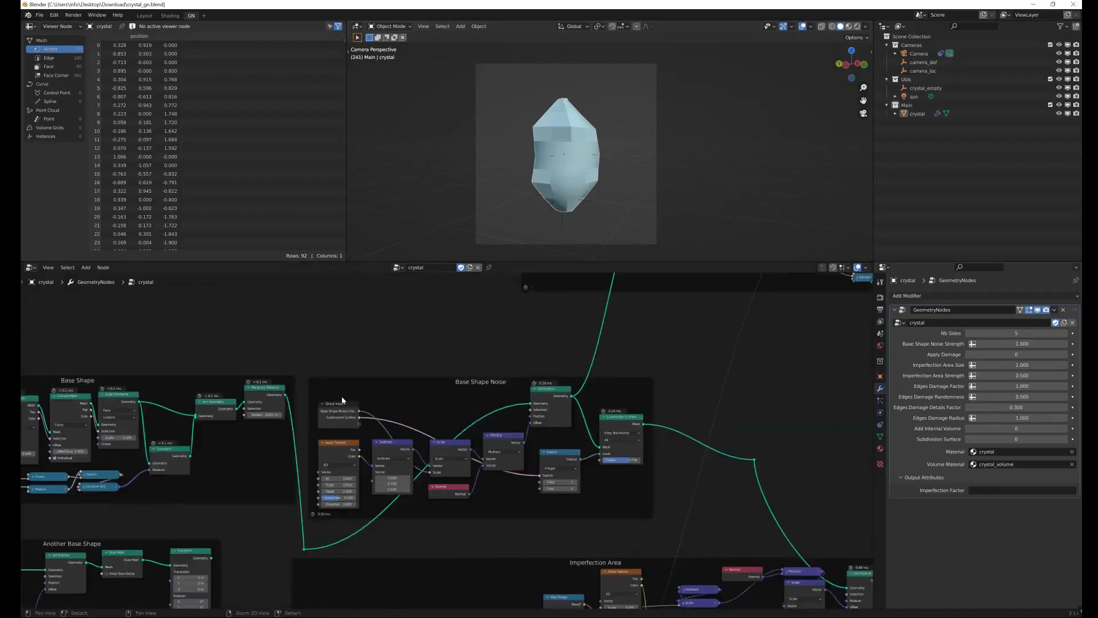
Step: Render a still image of the crystal via Render > Render Image, then close the render window
{"action": "left_click", "coordinate": [73, 15]}
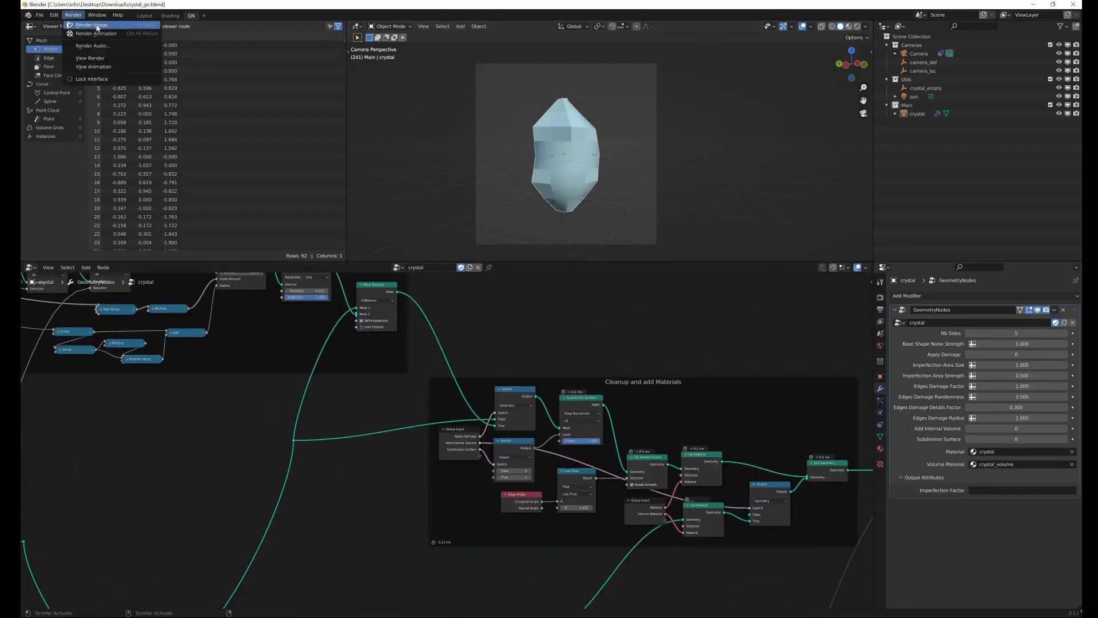
{"action": "left_click", "coordinate": [91, 24]}
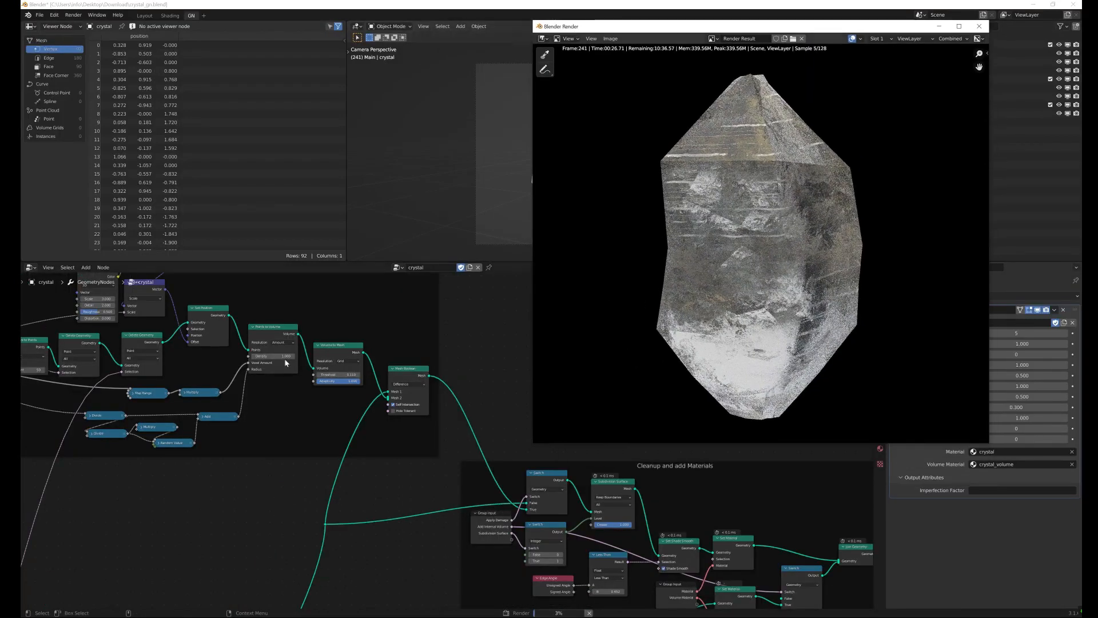
{"action": "left_click", "coordinate": [979, 27]}
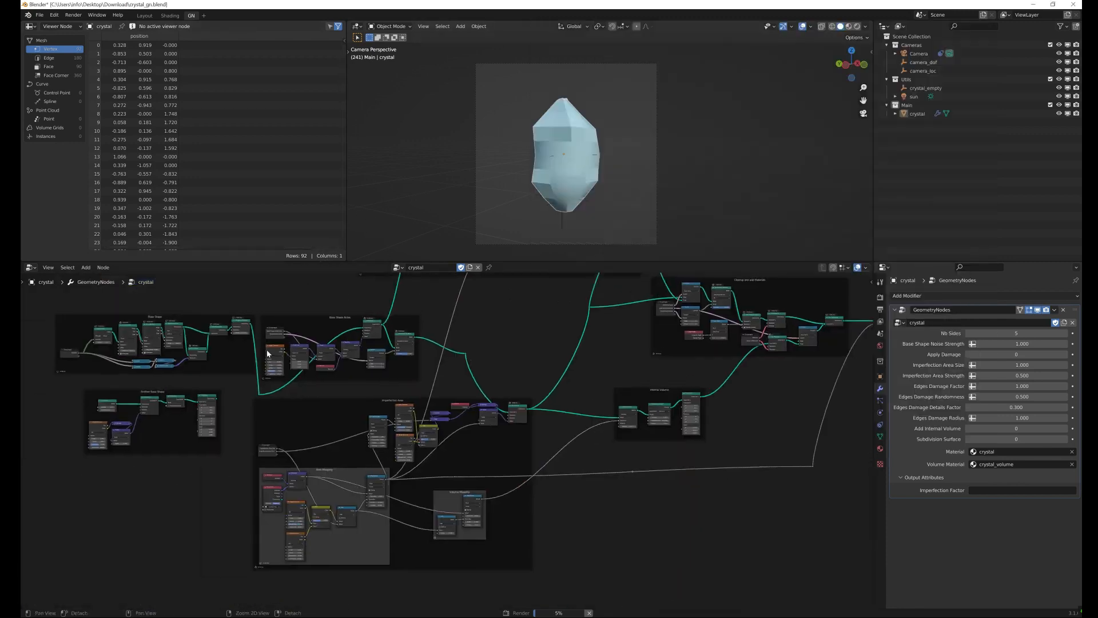